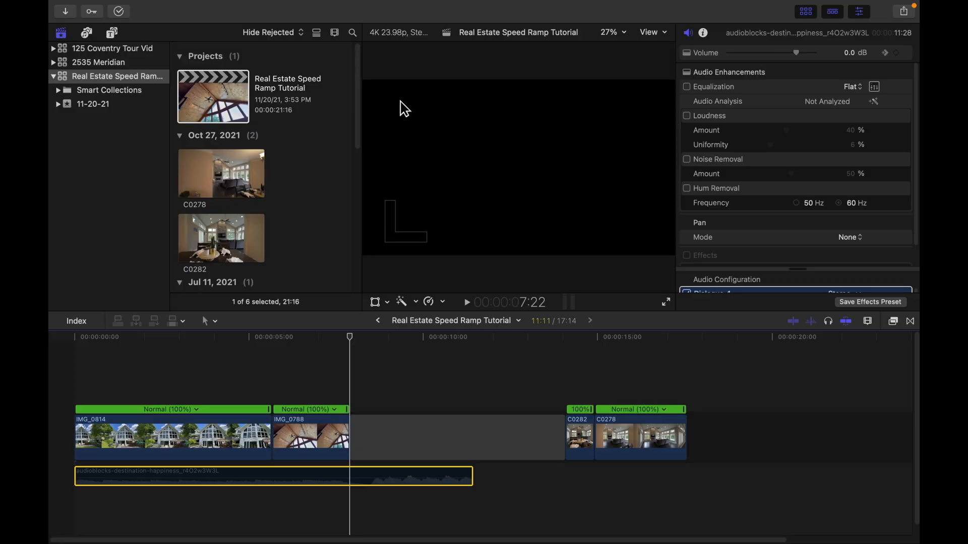
mouse_move(350, 342)
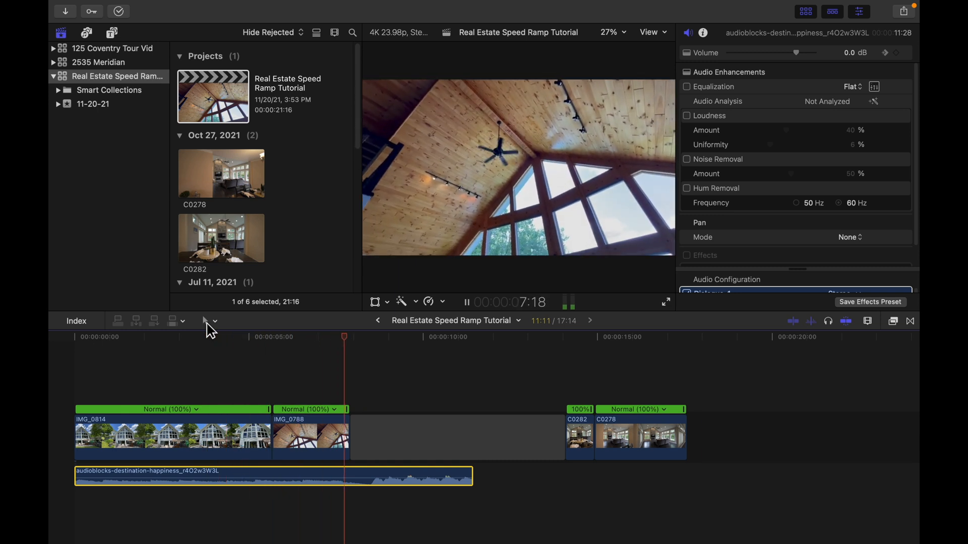
Retime the exterior clip IMG_0814 and the wood-ceiling clip IMG_0788 to Slow 40%.
click(466, 302)
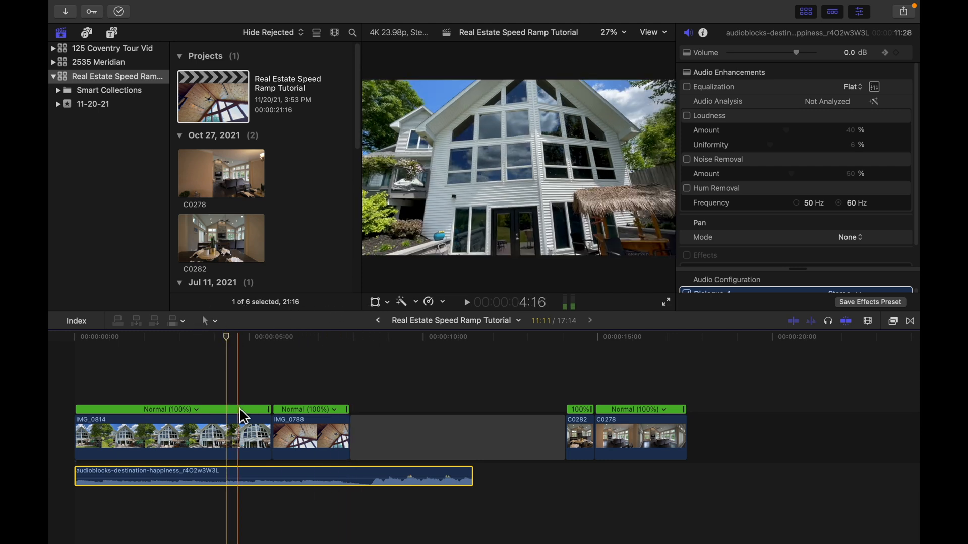
click(173, 435)
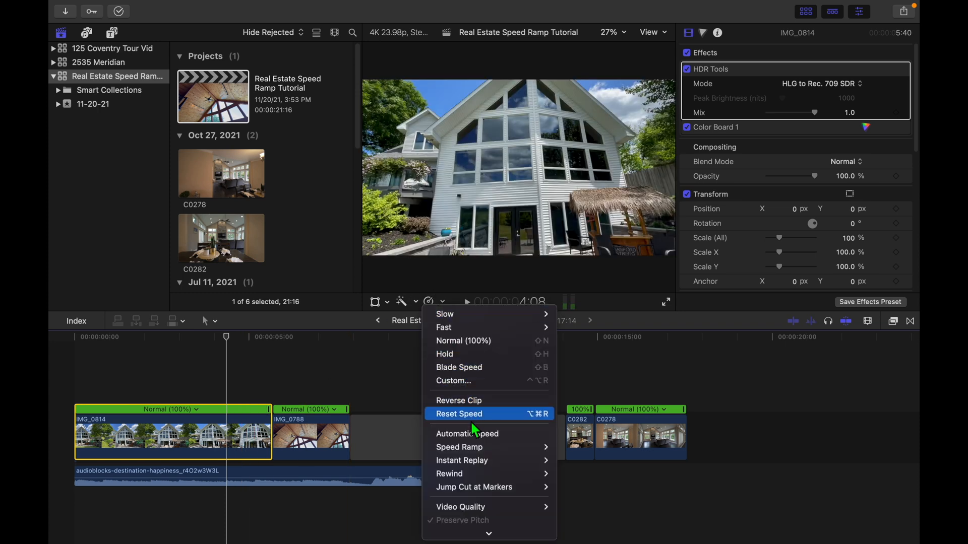
click(444, 314)
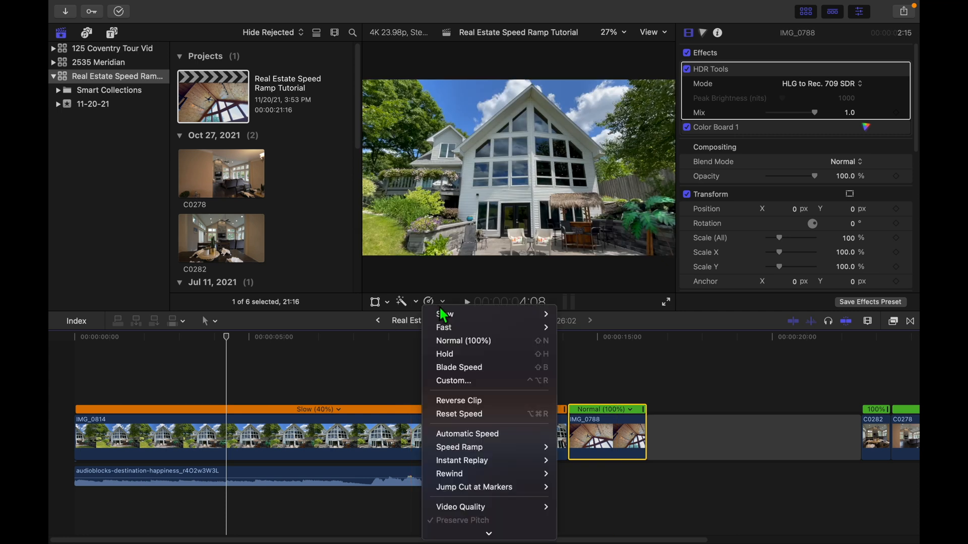
click(445, 315)
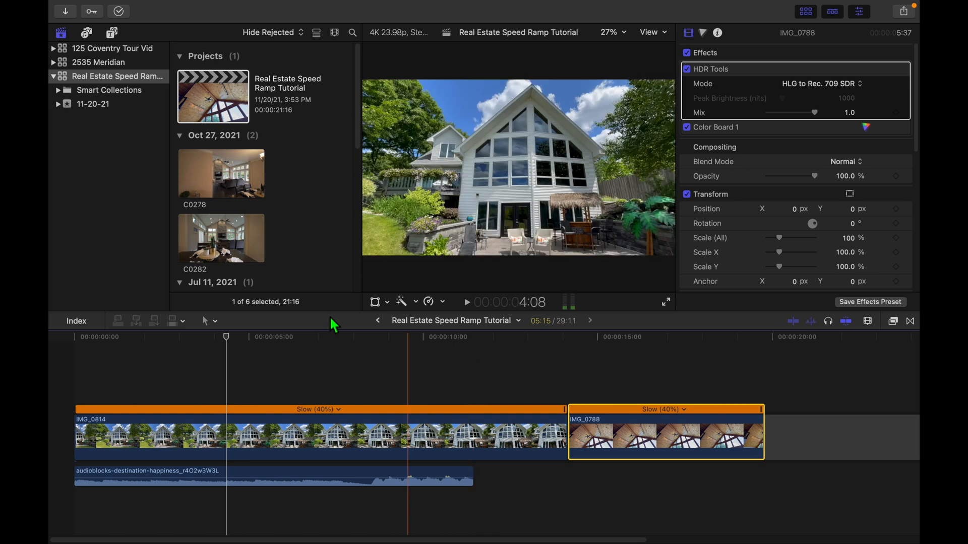
Preview the slowed exterior clip and park the playhead where the ramp should begin.
click(324, 336)
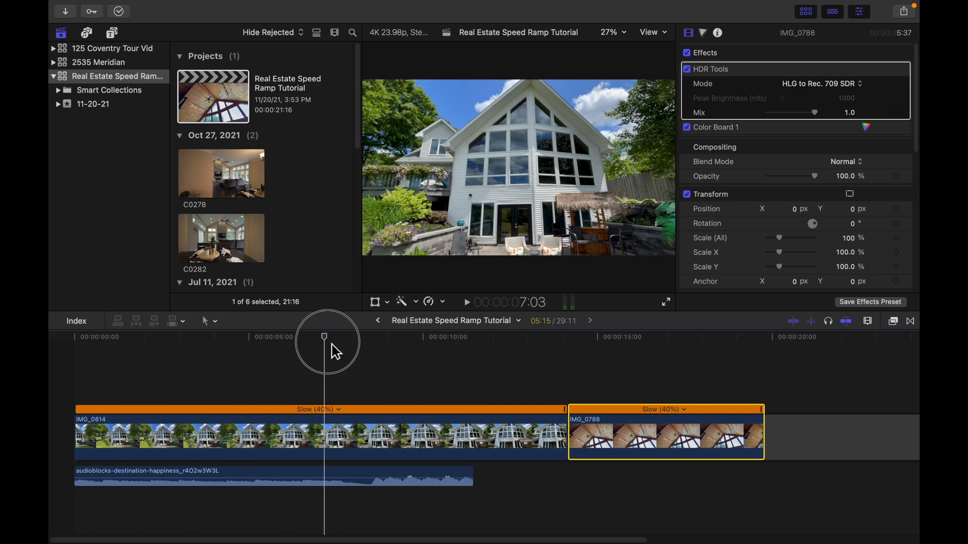
drag(324, 337, 351, 336)
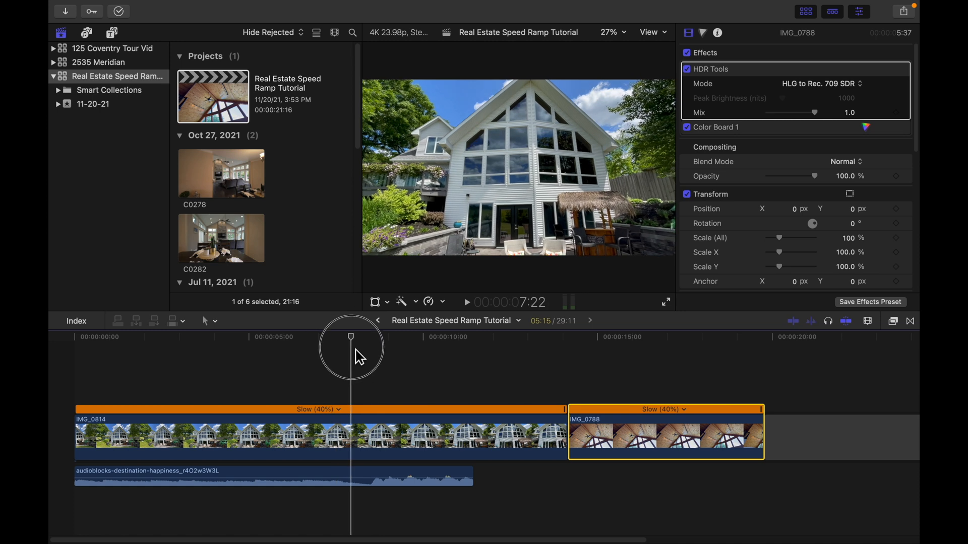
click(278, 337)
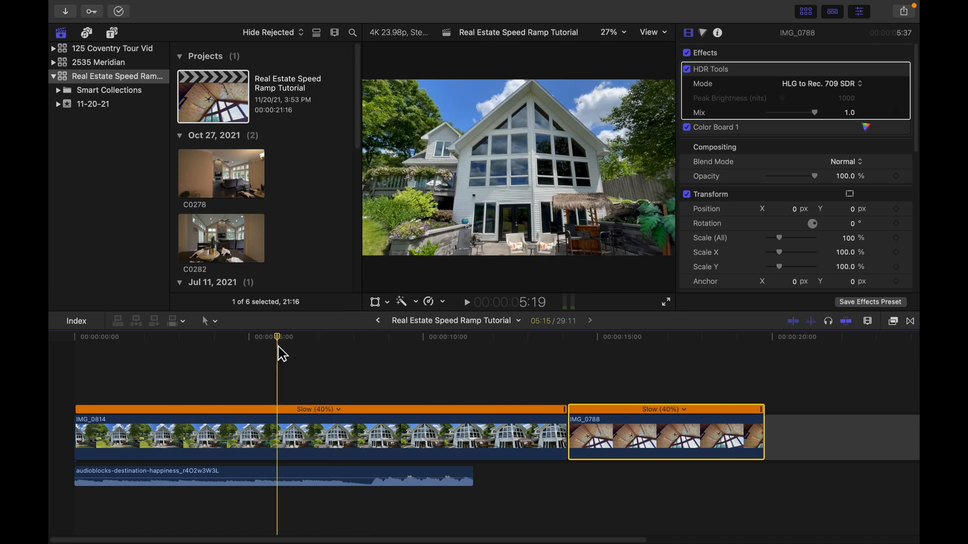
click(466, 302)
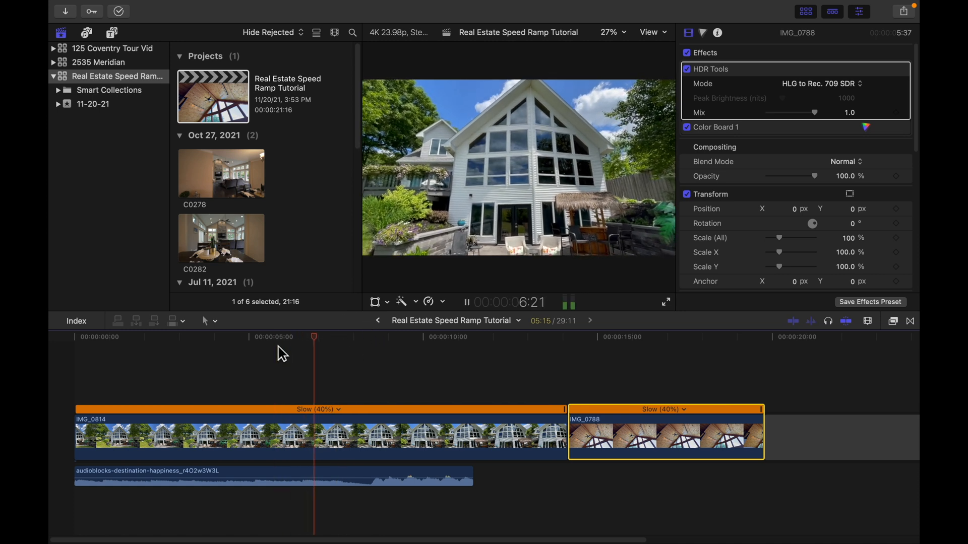
click(343, 336)
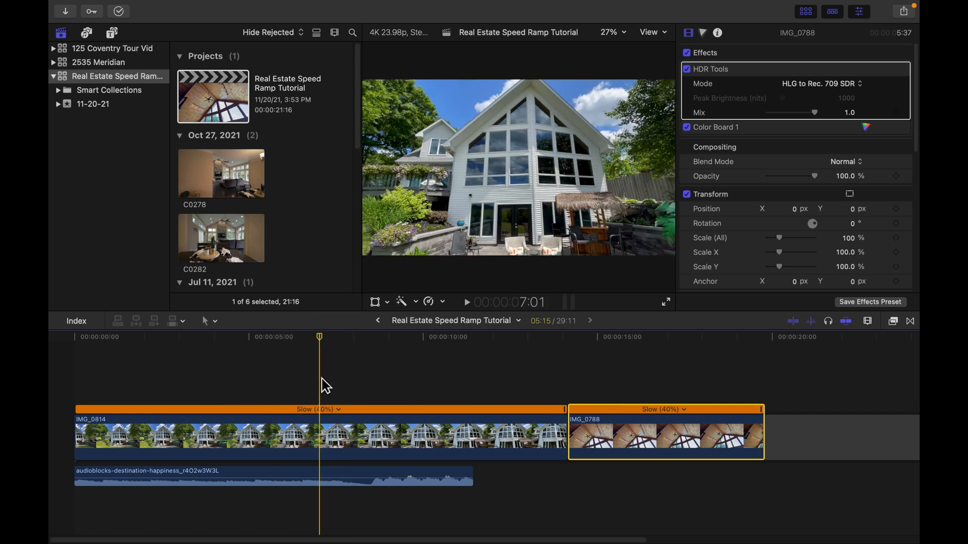
Mark a range from the ramp start across the cut, ending inside IMG_0788.
key(r)
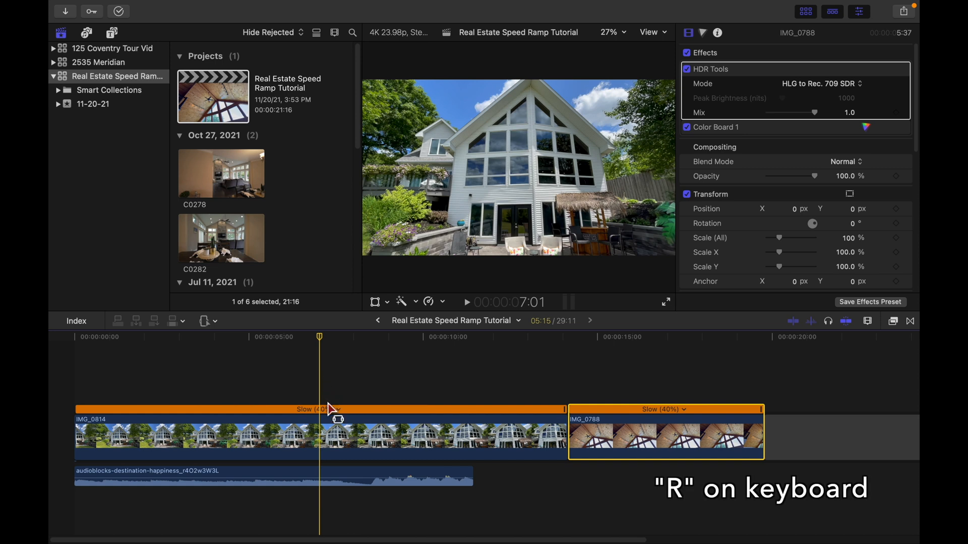
key(r)
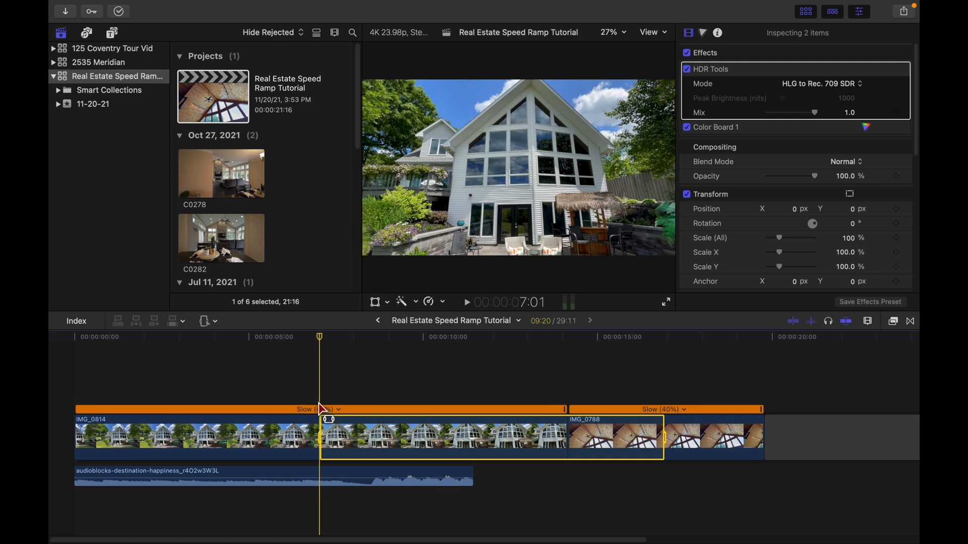
key(shift+b)
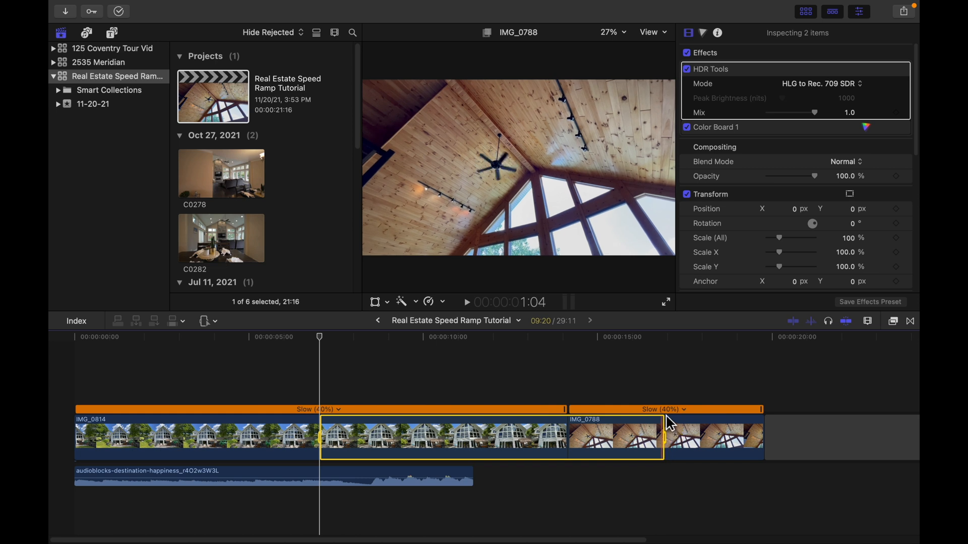
key(shift+b)
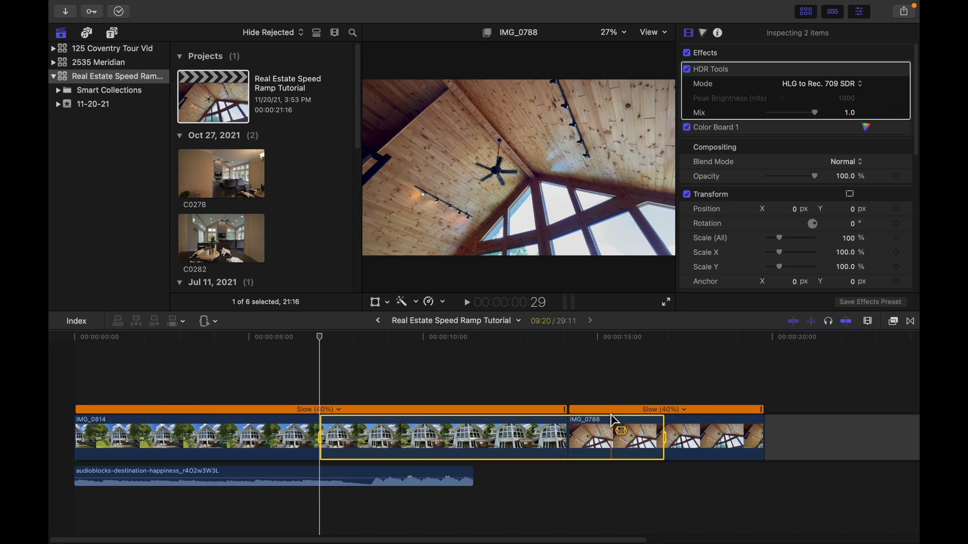
click(440, 364)
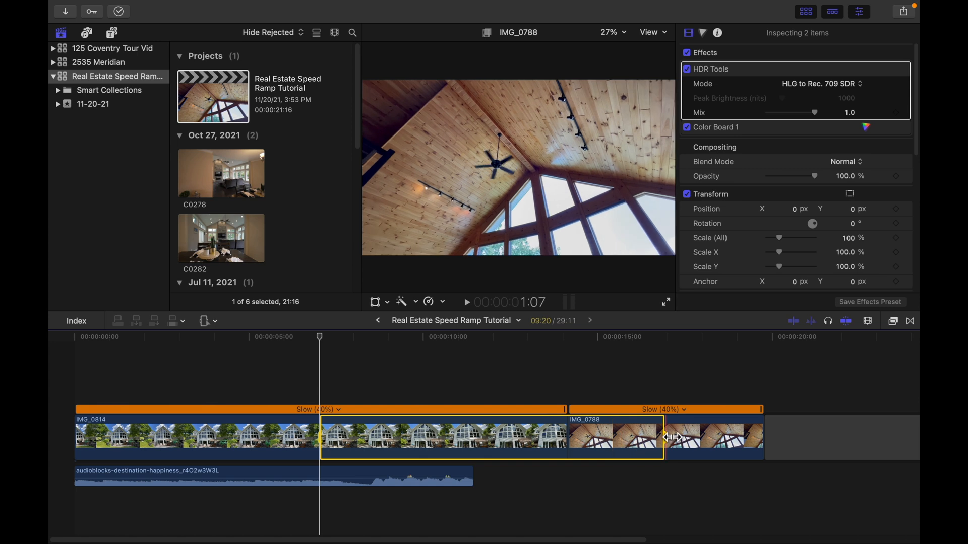
click(432, 302)
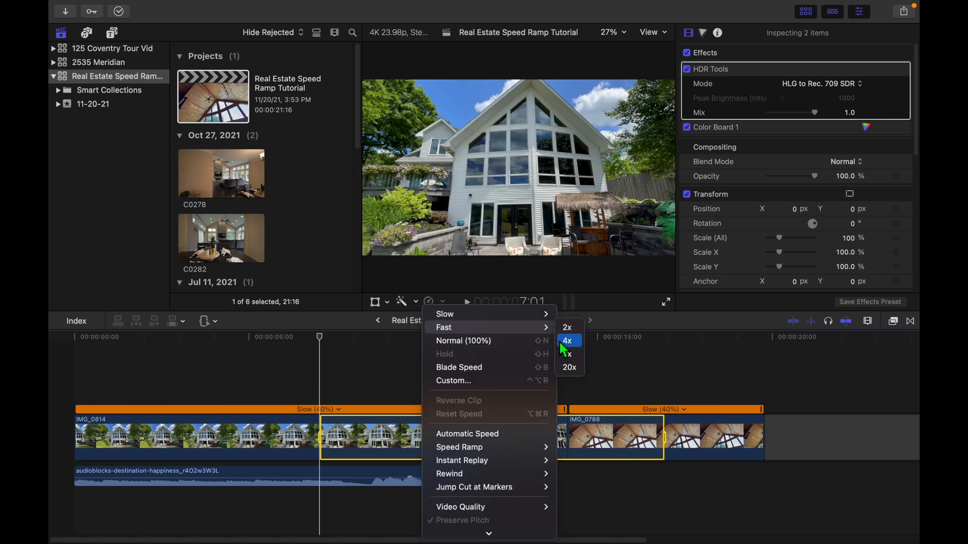
Speed the marked range up to 4x, adjust the ramp start, and review the footage.
click(566, 341)
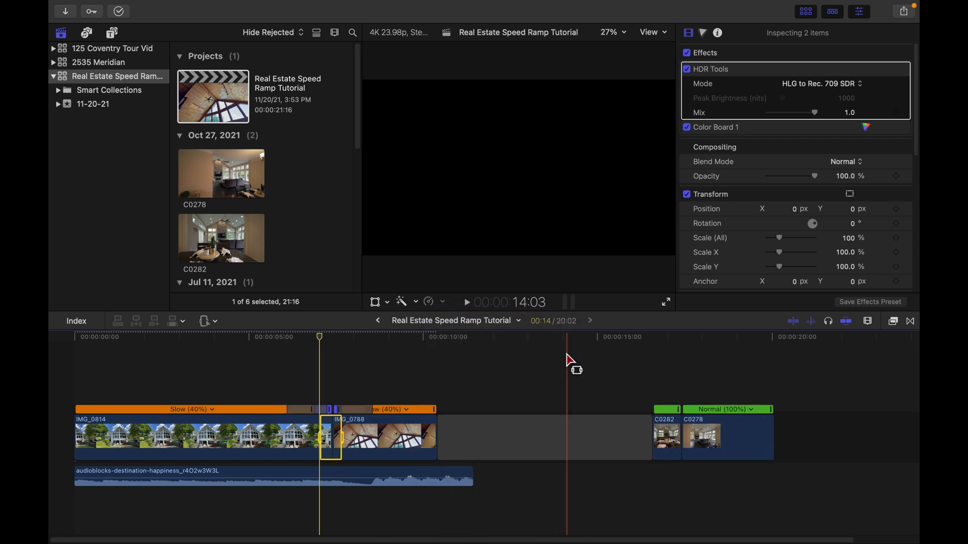
click(341, 339)
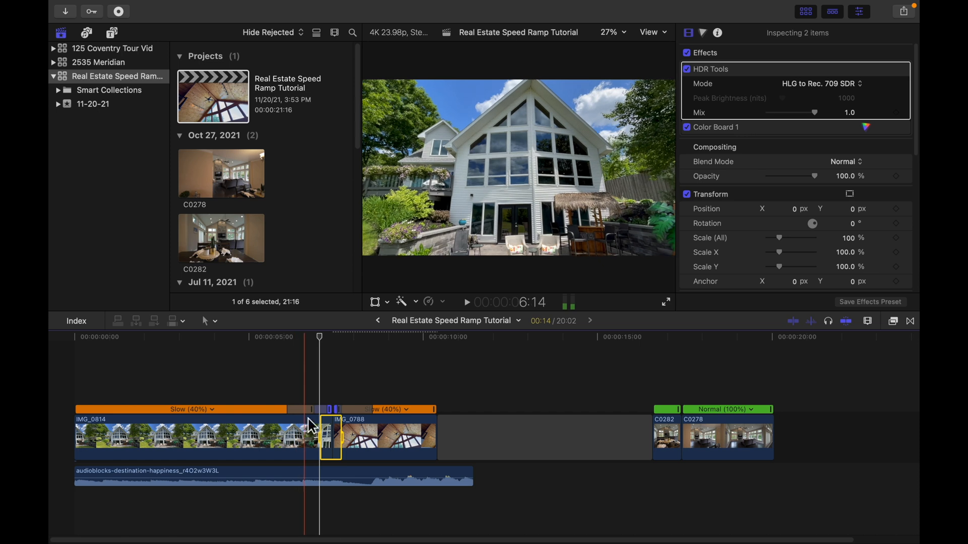
click(271, 475)
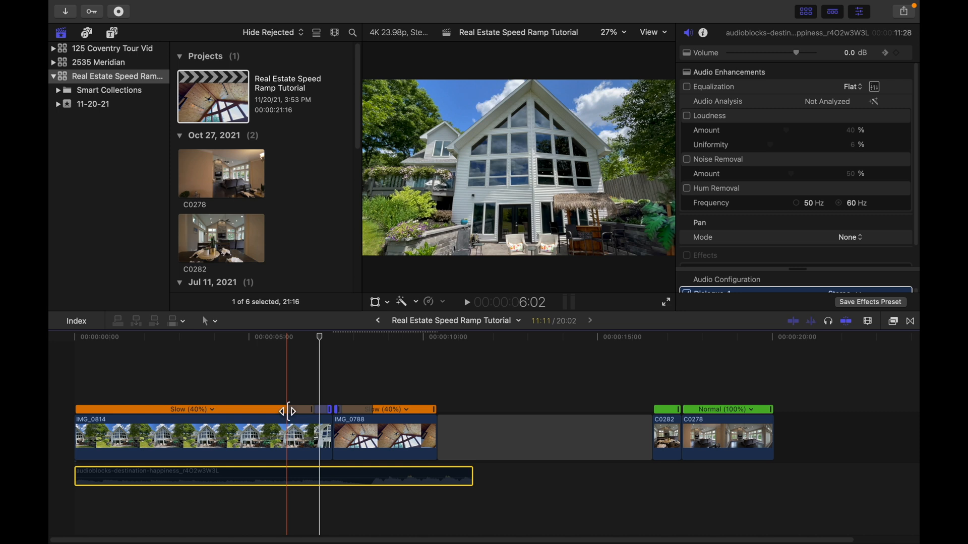
click(290, 412)
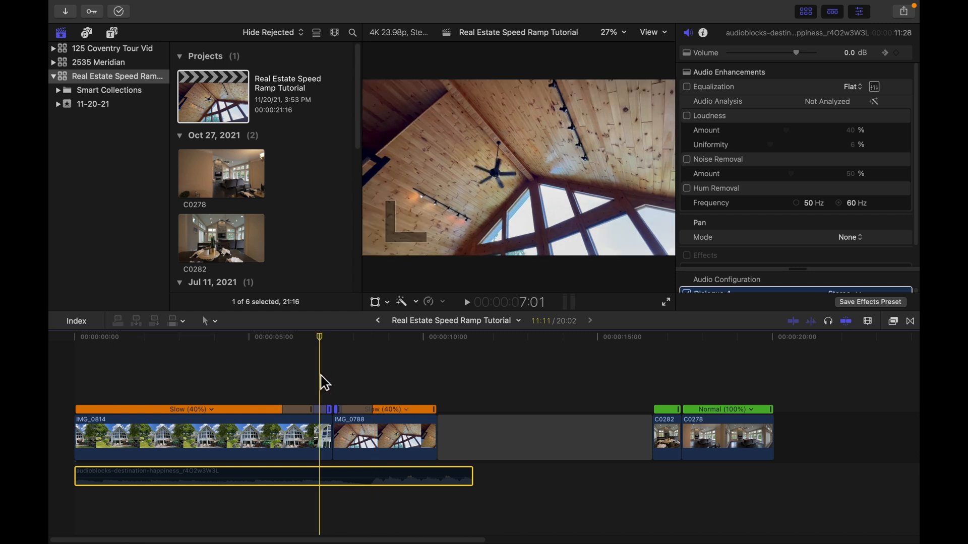
click(262, 341)
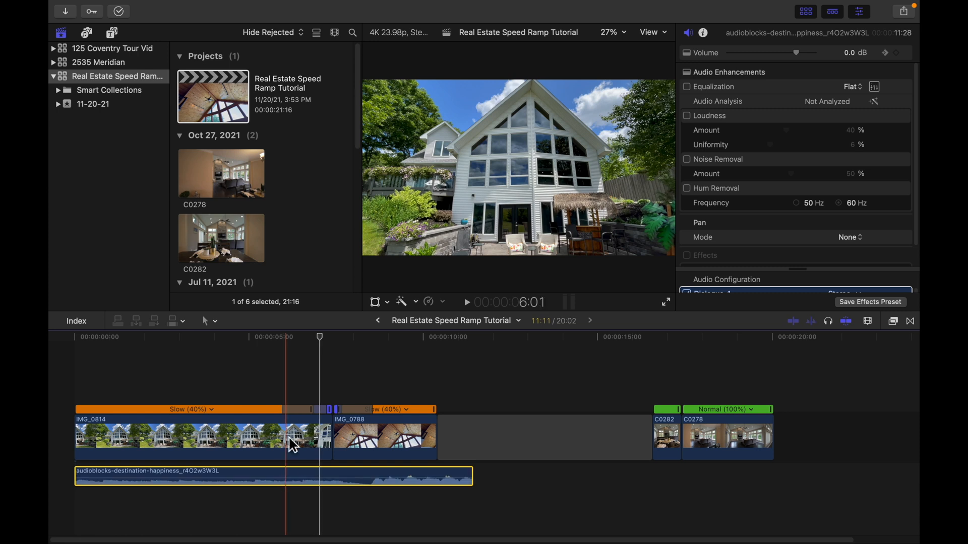
Retime C0282 and C0278 to Slow 40%, then open the 125 Coventry Tour Vid library.
click(224, 338)
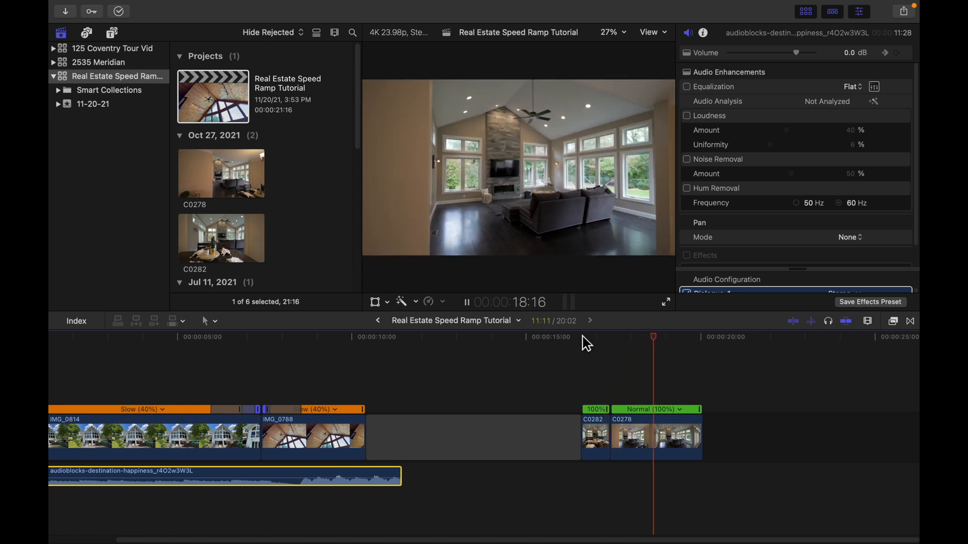
click(595, 434)
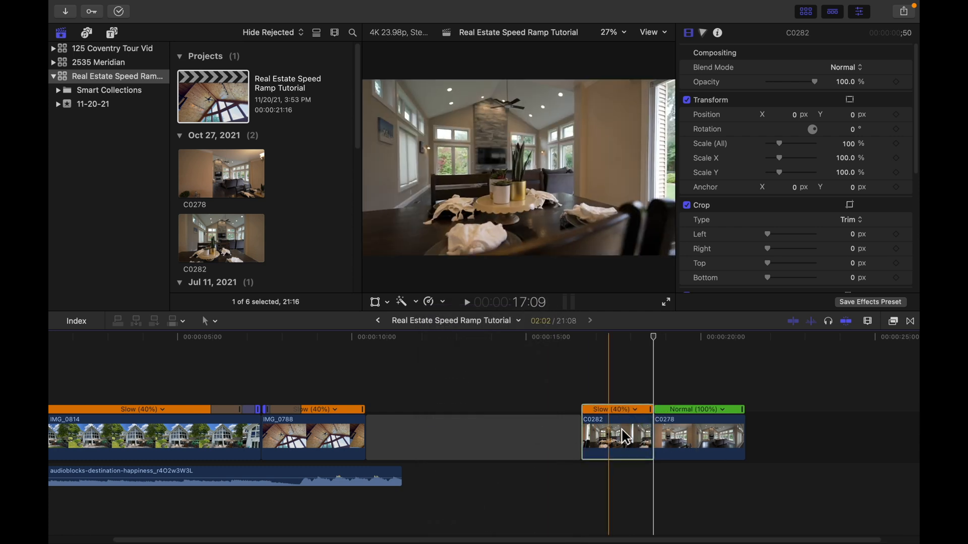
click(433, 301)
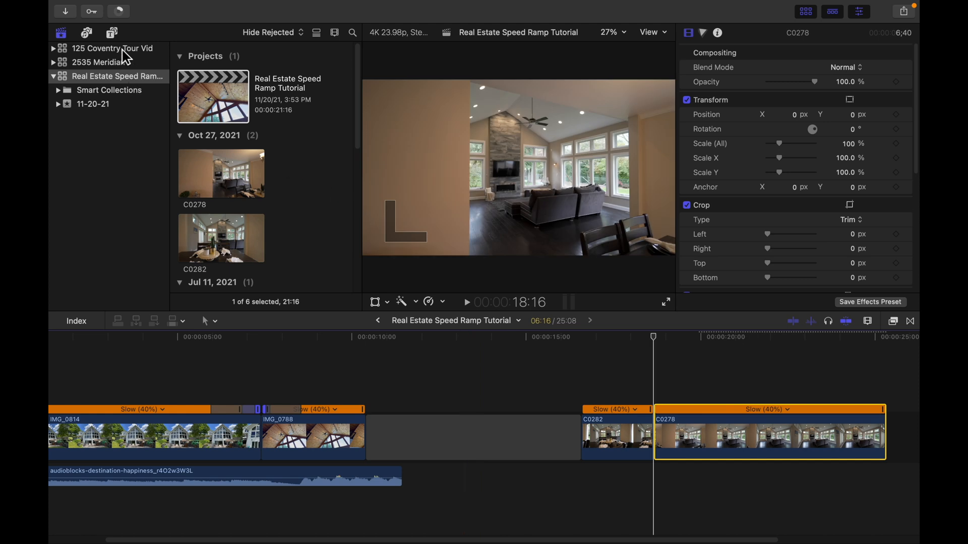
click(115, 48)
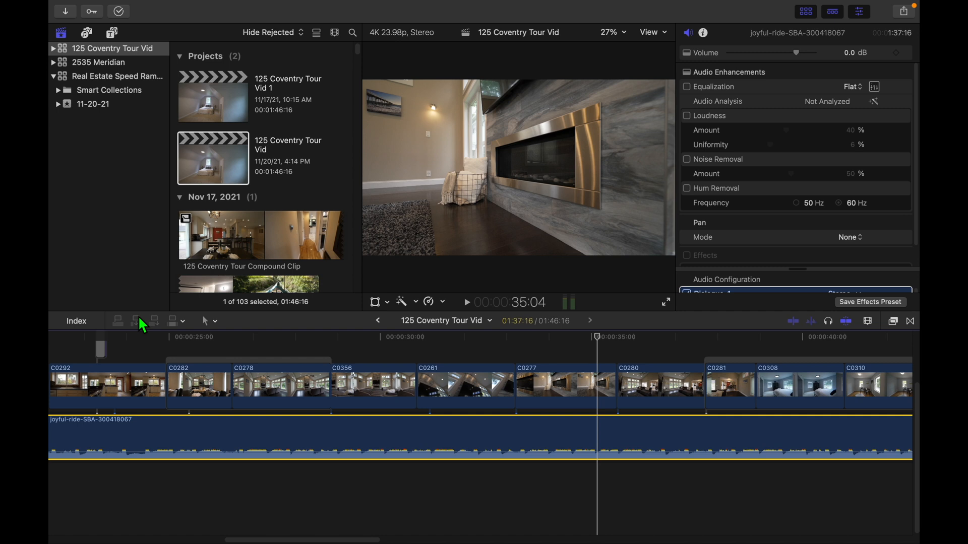
mouse_move(123, 91)
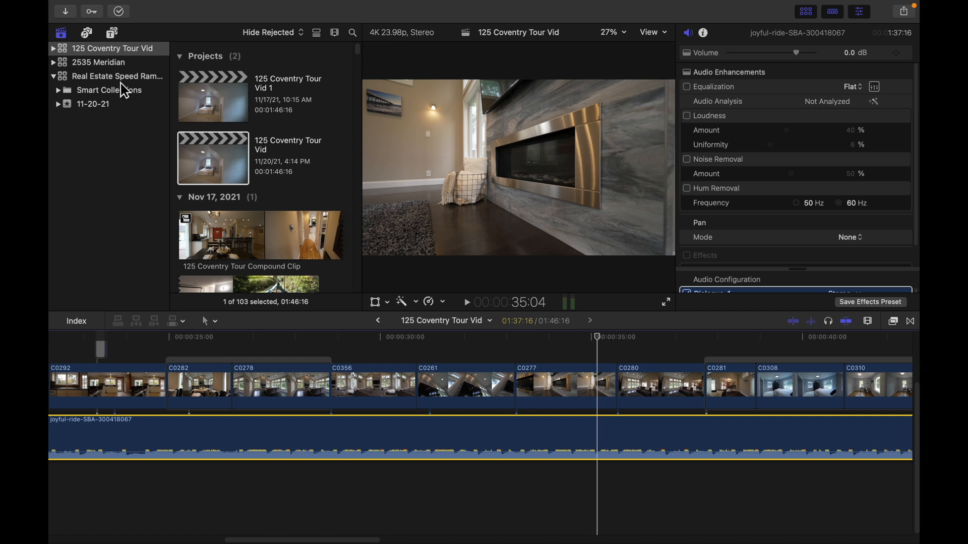
Blade speed on C0282 and C0278, make the middle segments fast, and preview the ramp.
click(117, 76)
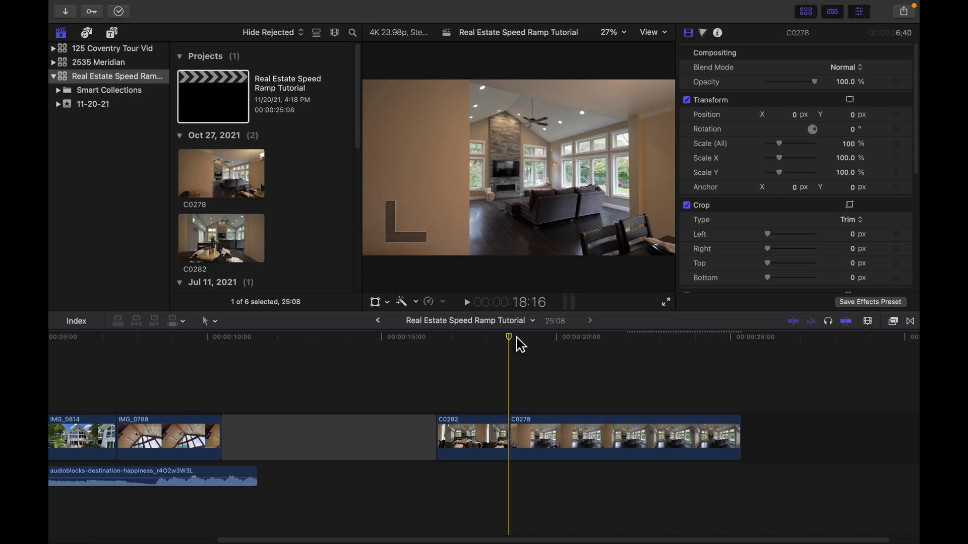
click(472, 434)
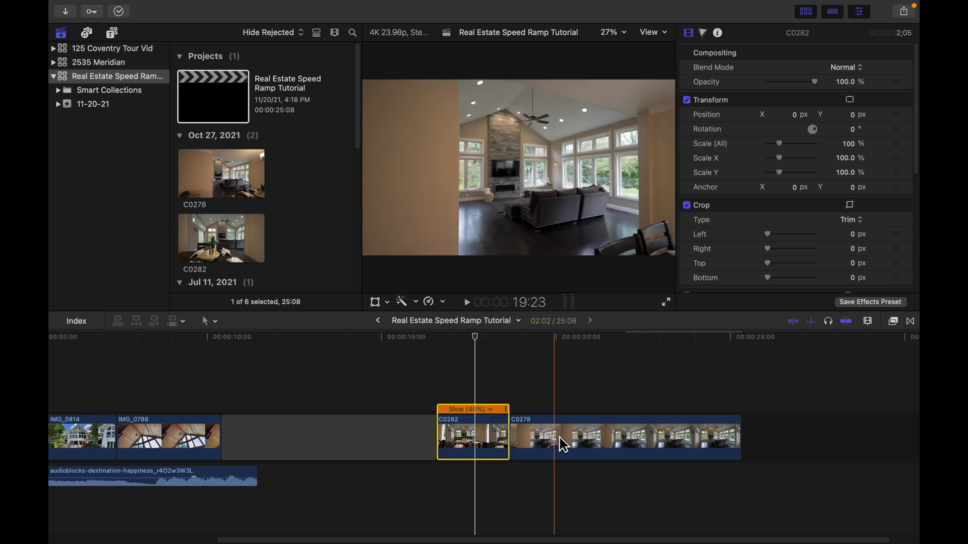
click(432, 302)
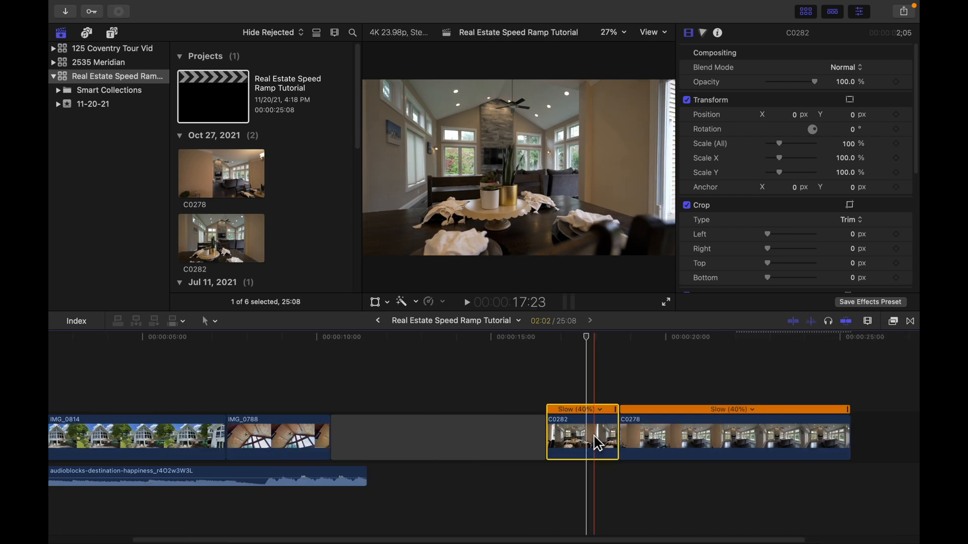
key(shift+b)
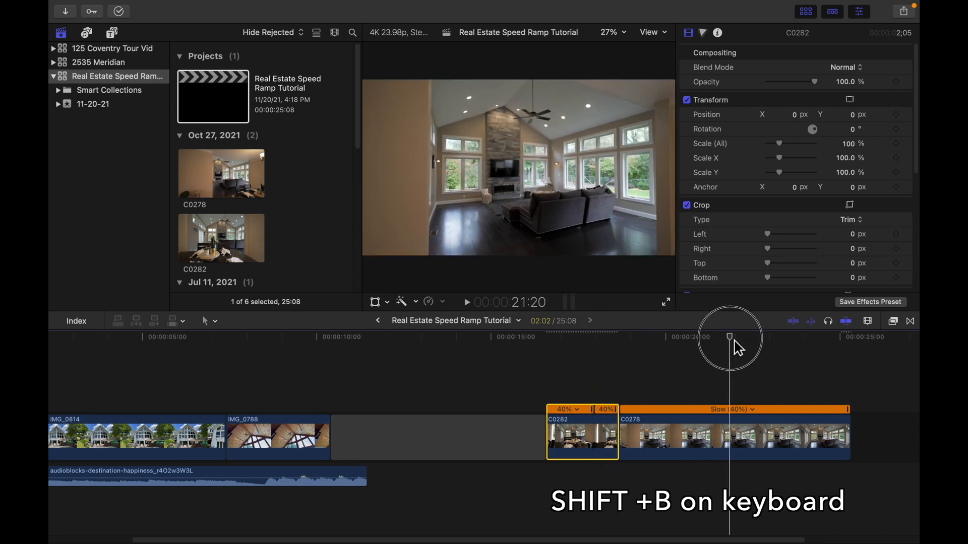
key(shift+b)
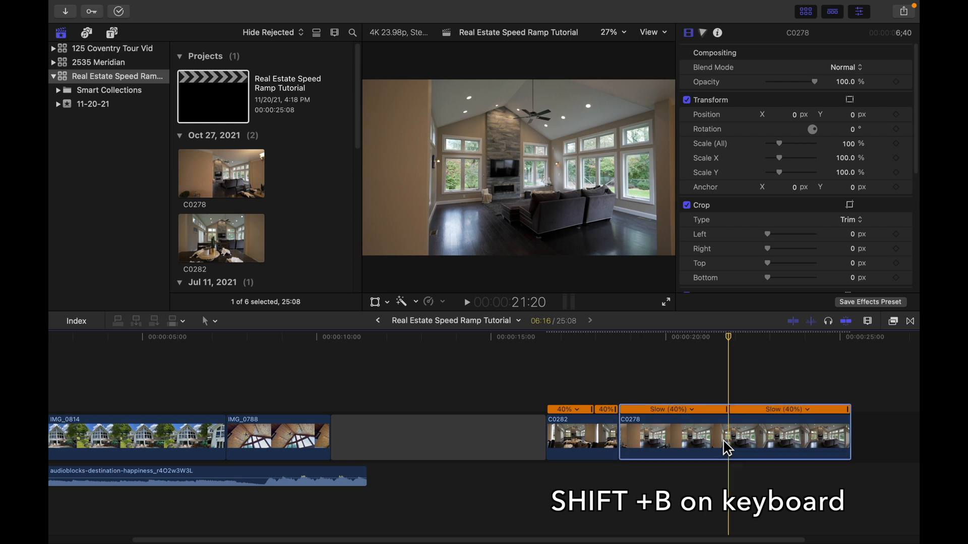
click(690, 410)
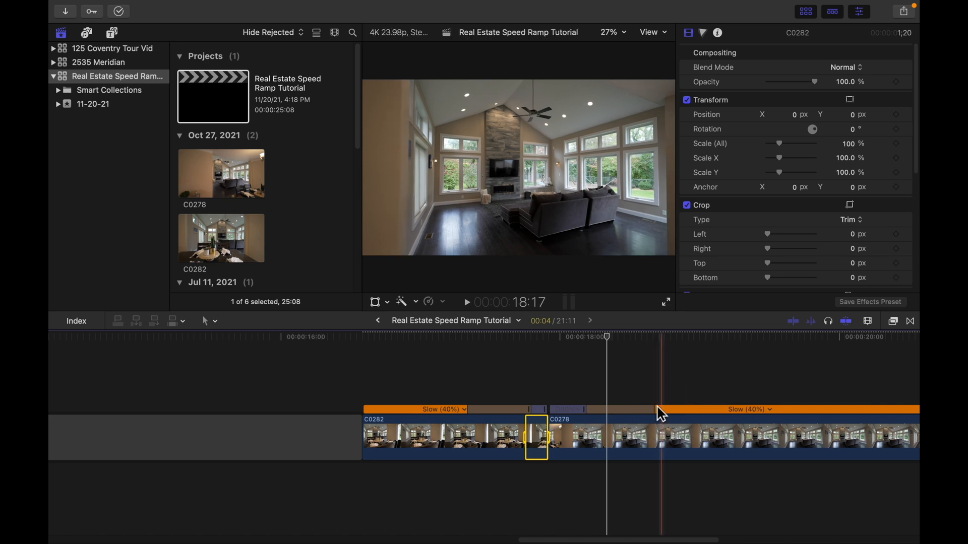
click(363, 338)
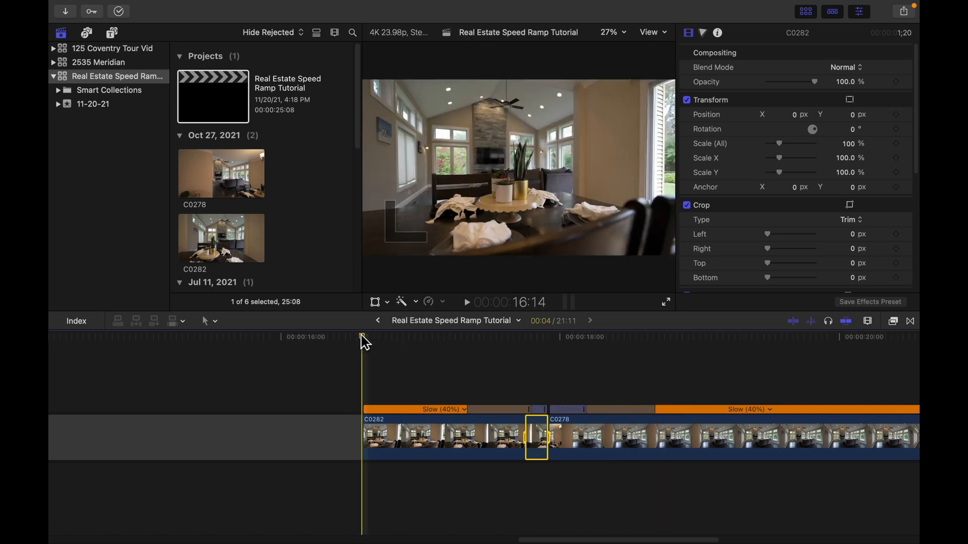
click(467, 302)
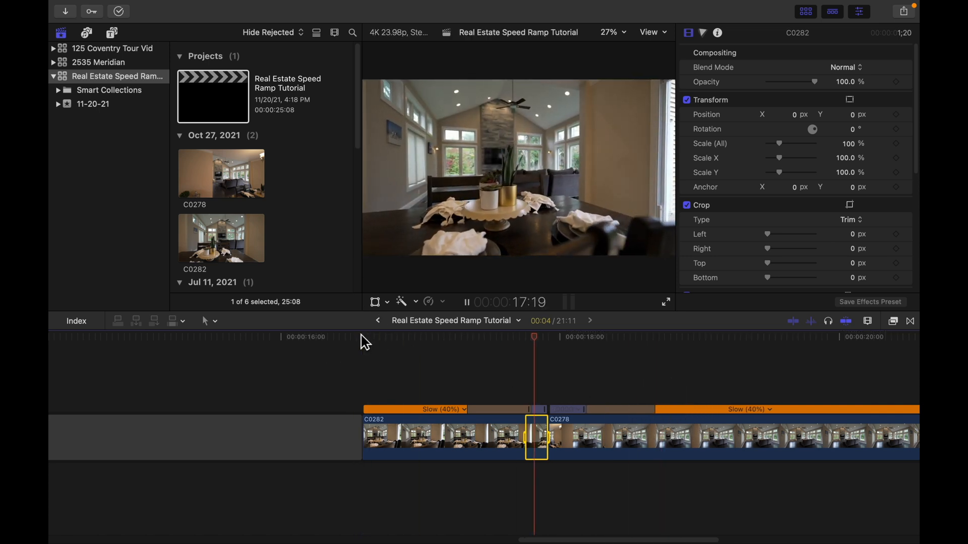